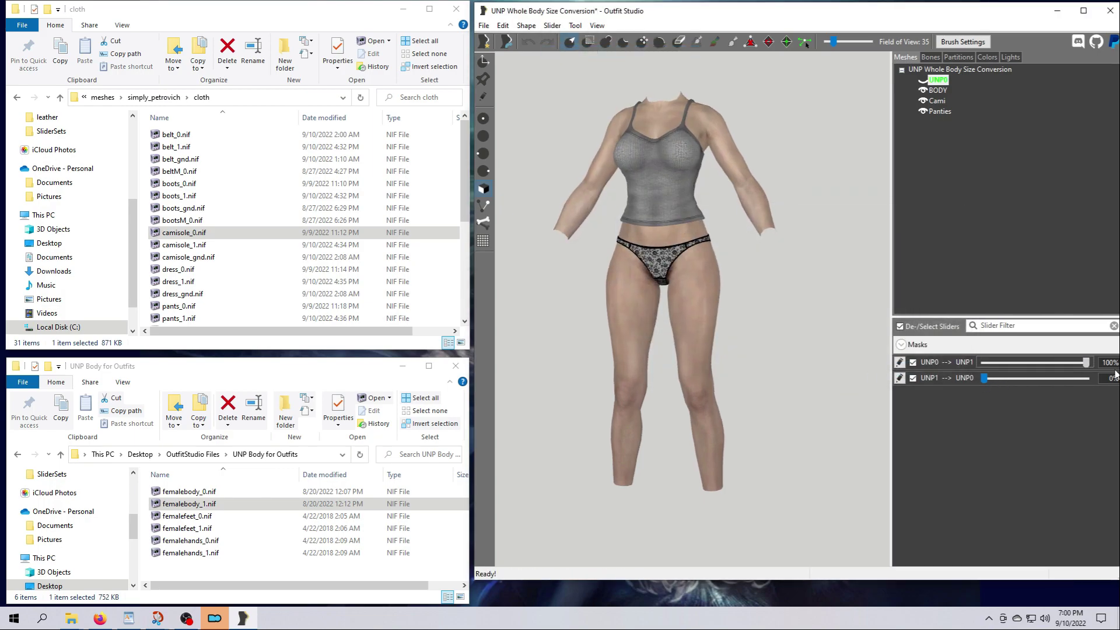
Create a New Outfit project loading the body with camisole, pants, boots, gloves, vest and belt.
click(551, 25)
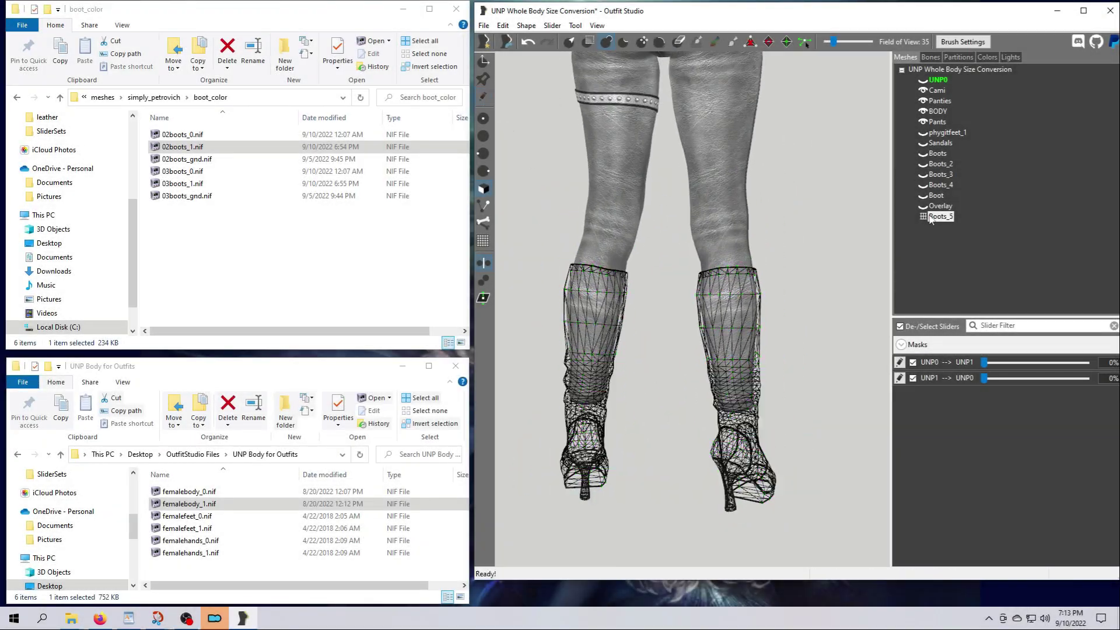
click(941, 216)
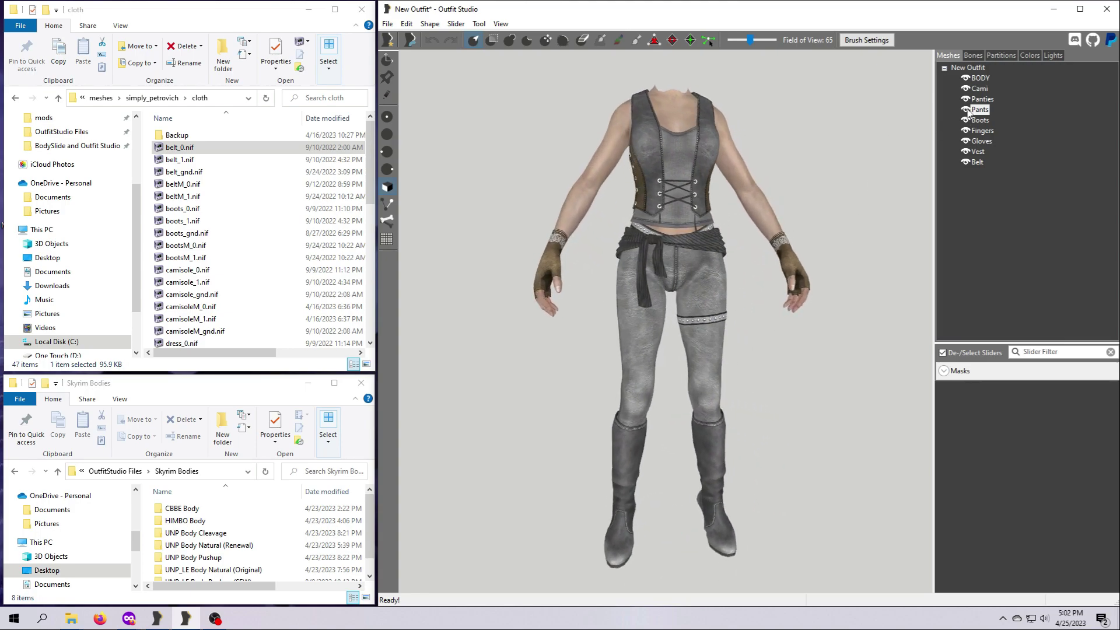
Toggle the Pants mesh visibility off to reveal the panties on the body.
click(966, 110)
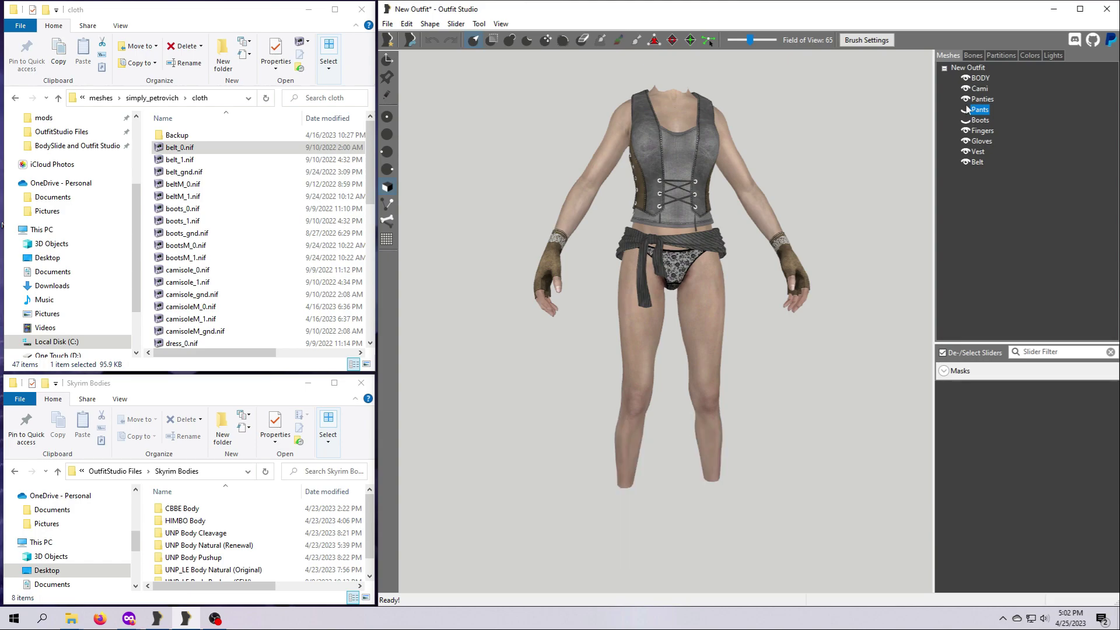
click(966, 109)
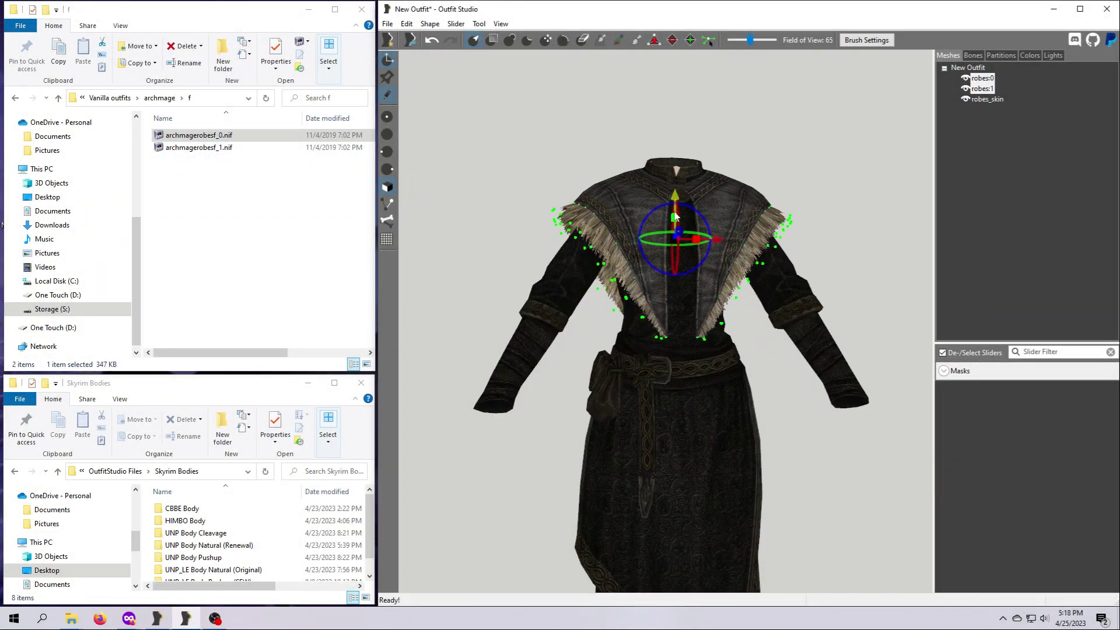
Drag the amulet with the Move Tool gizmo and zoom the view.
drag(674, 236, 700, 230)
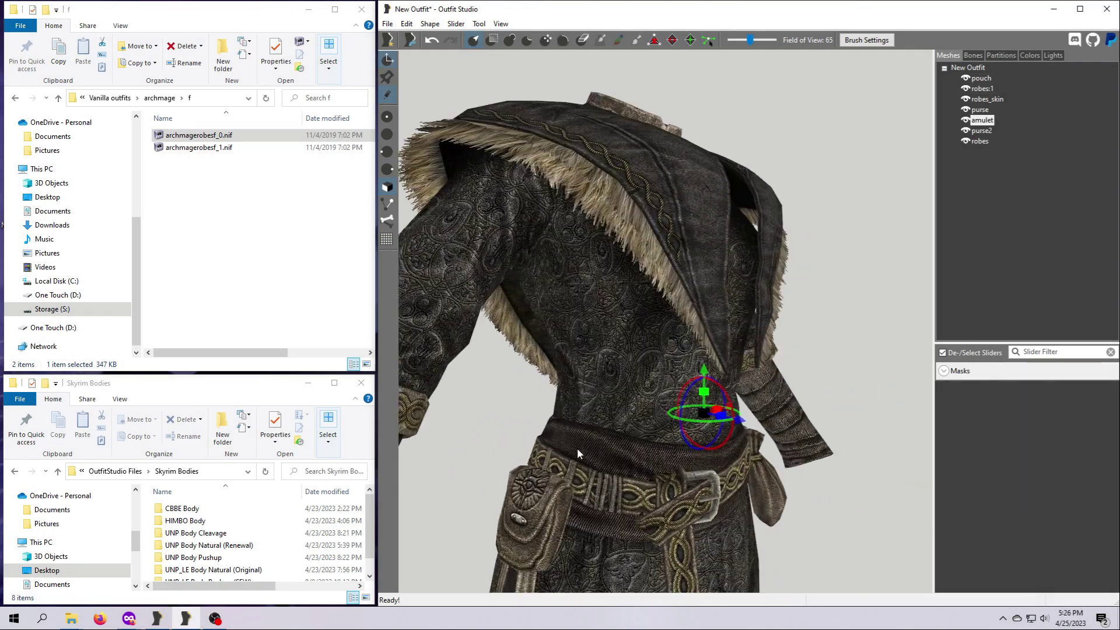
scroll(down, 3)
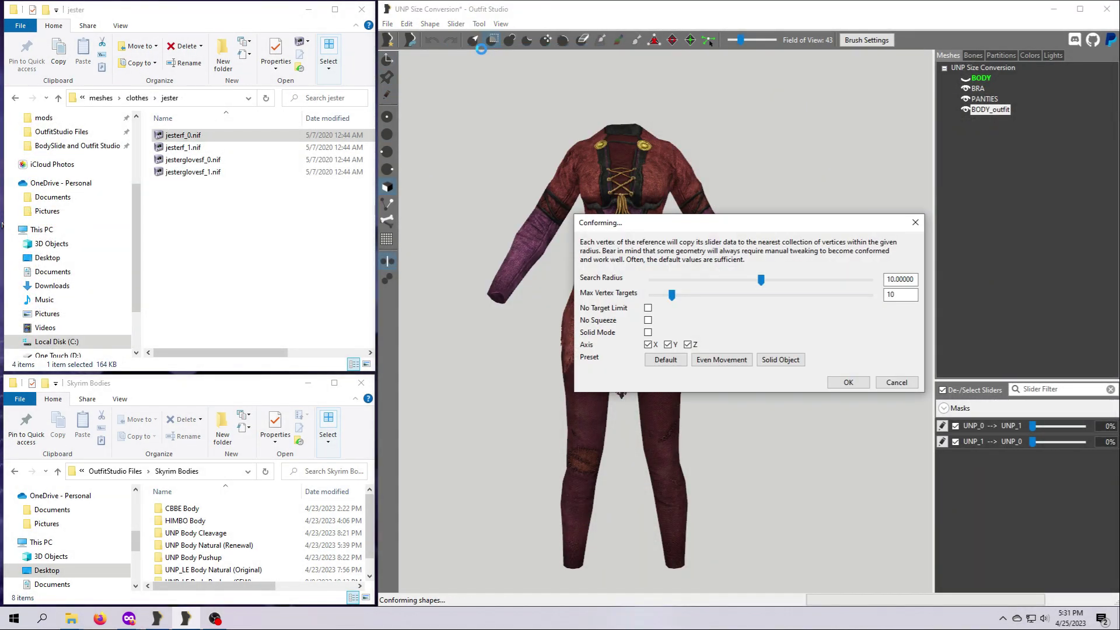
Apply Conform Selected with Search Radius 10 and Max Vertex Targets 10.
click(847, 382)
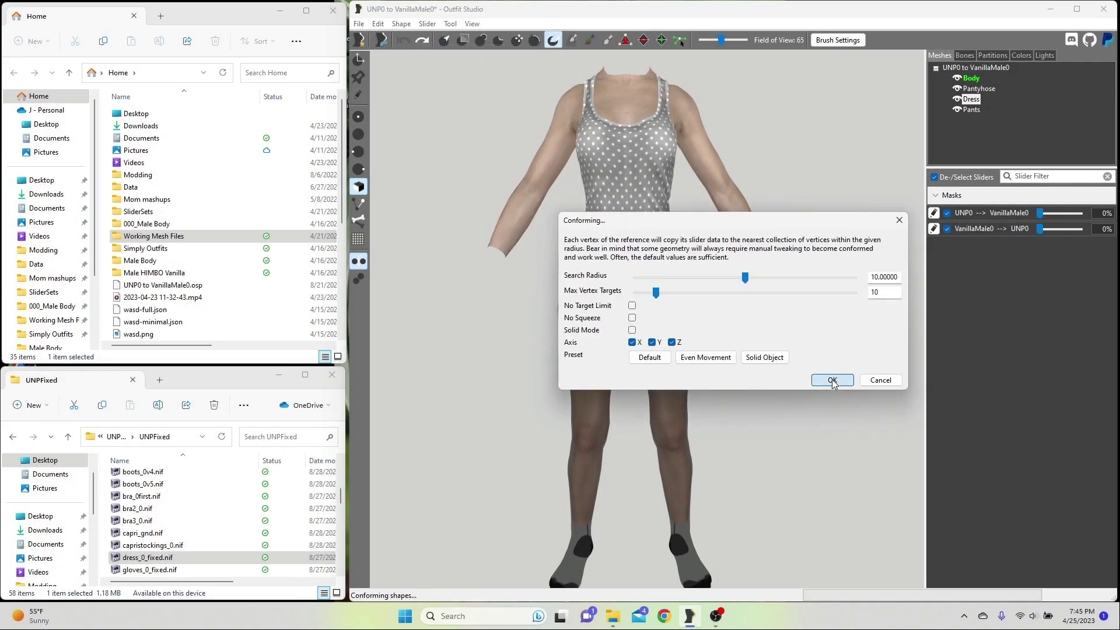
click(830, 379)
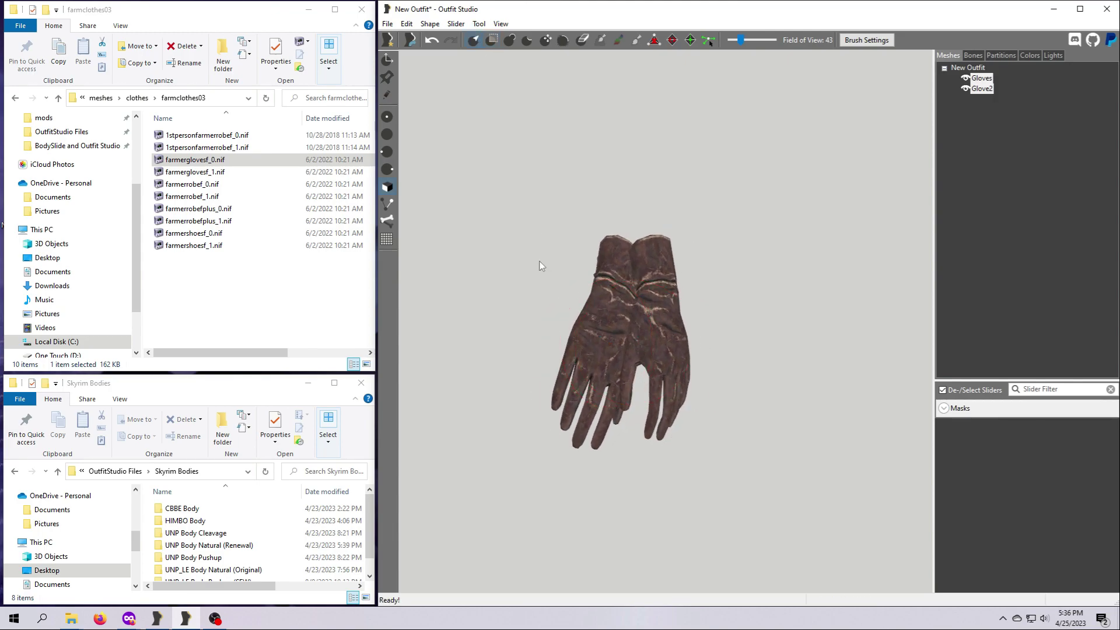
Open the Shape Properties Shader tab for the farmer Gloves mesh.
double_click(980, 78)
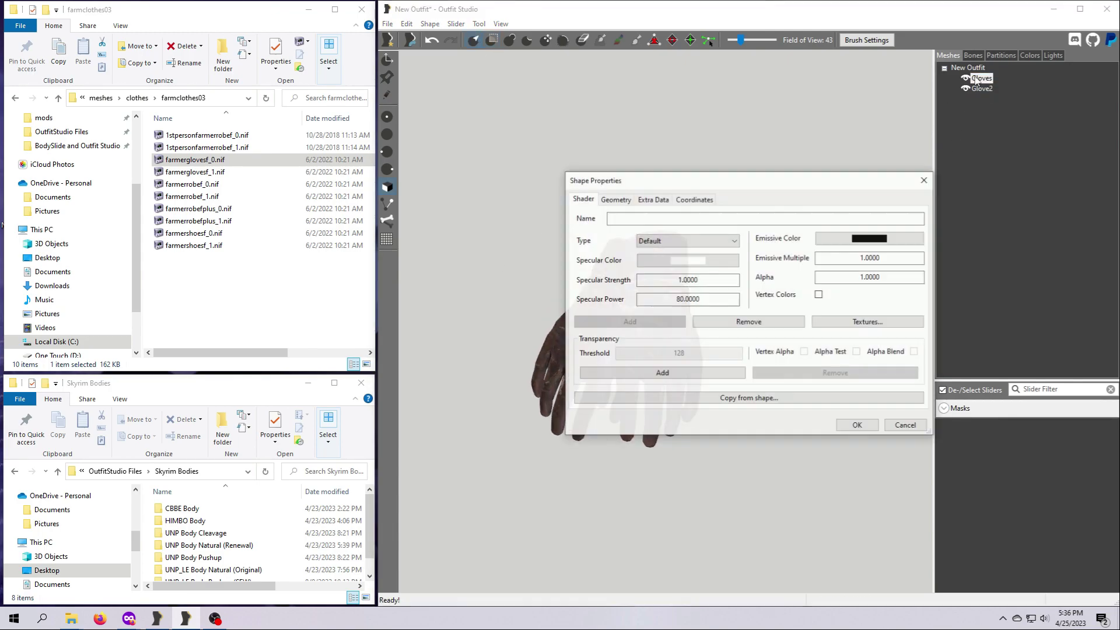